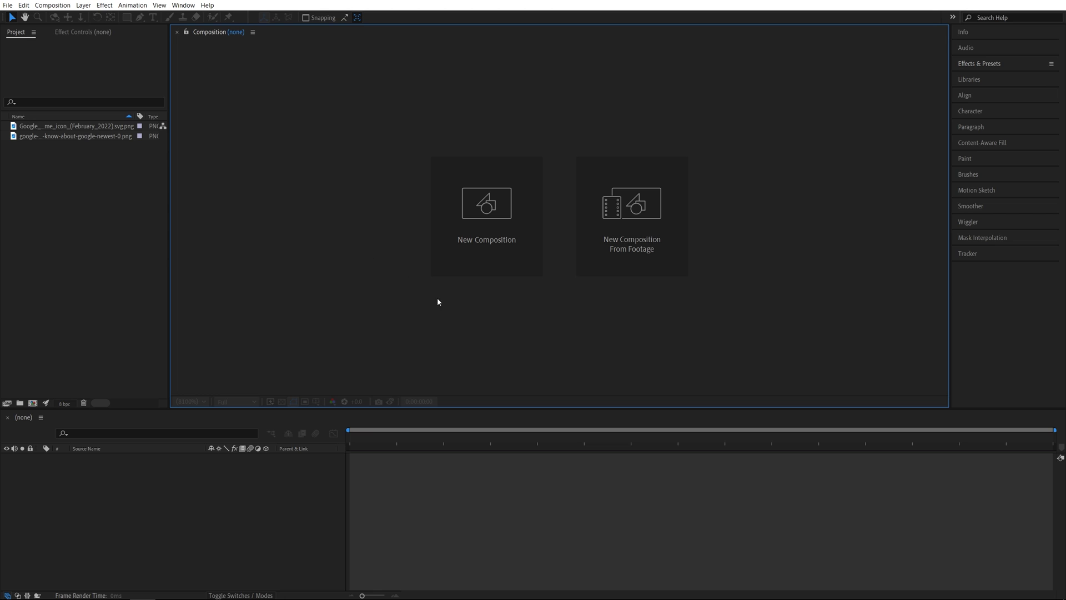
Create composition 'Render' at 1920x1080, 30 fps with the Classic 3D renderer
left_click(487, 203)
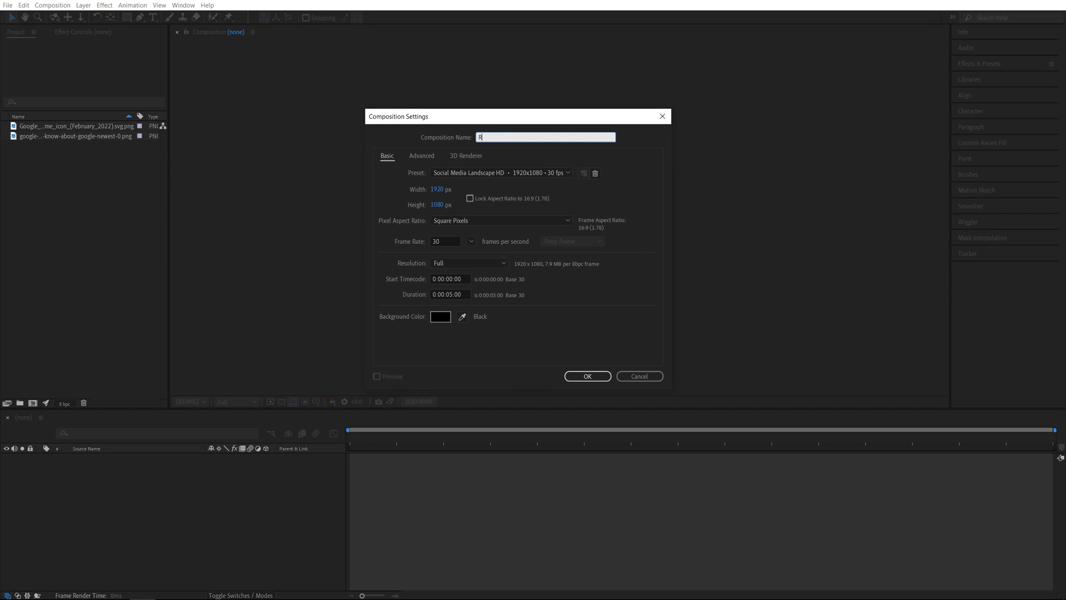
type("Render")
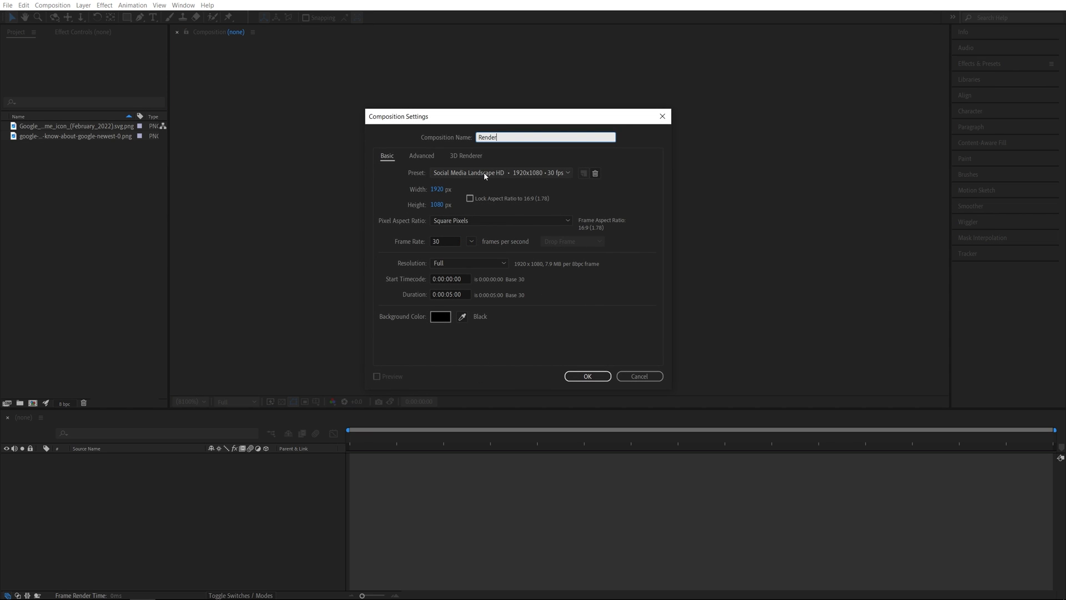
mouse_move(464, 163)
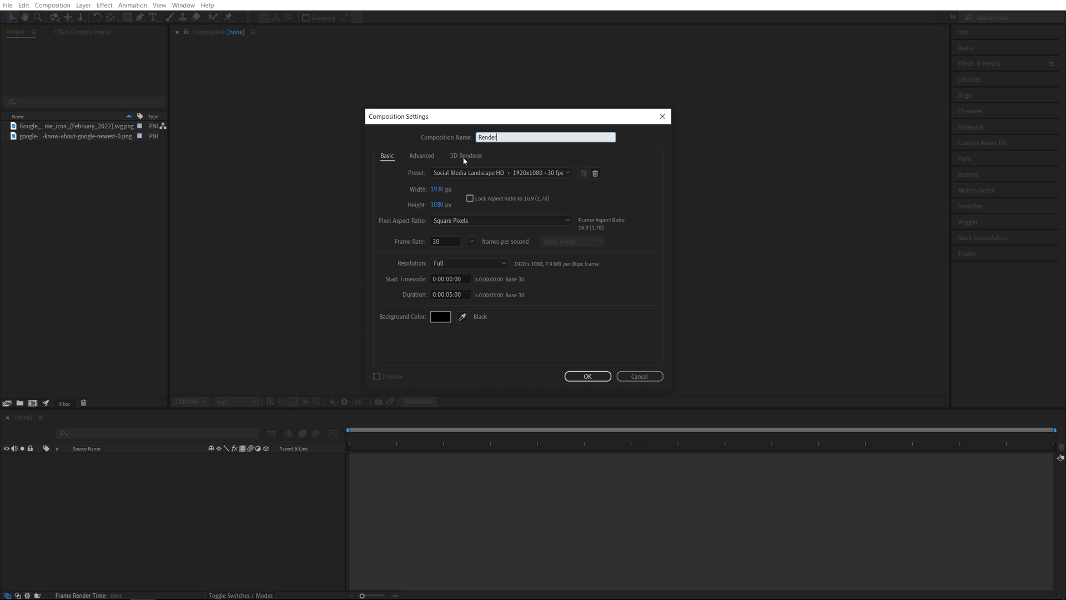
left_click(466, 156)
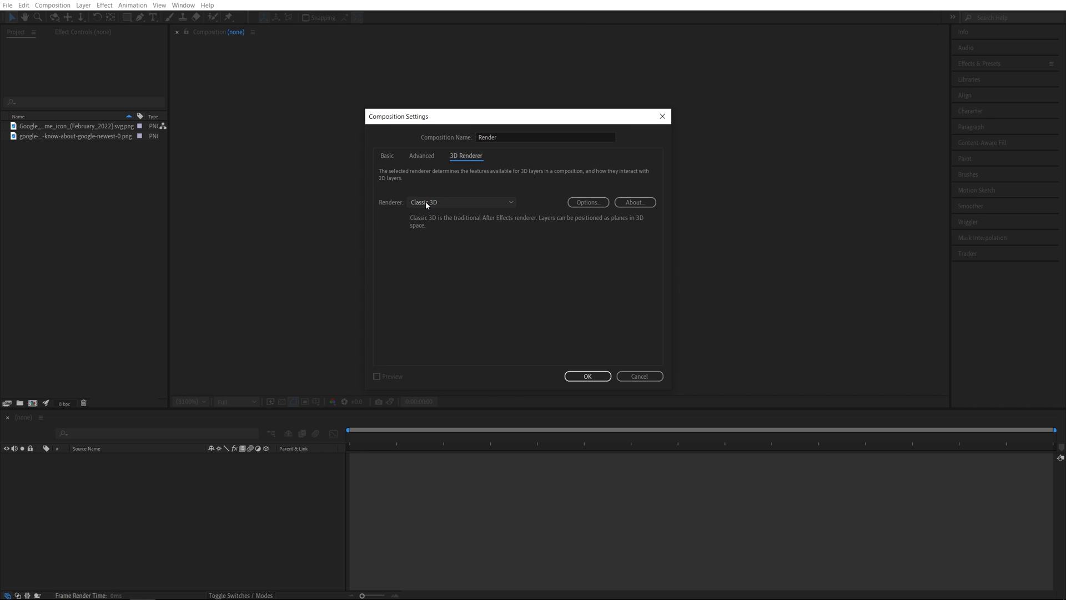
left_click(586, 373)
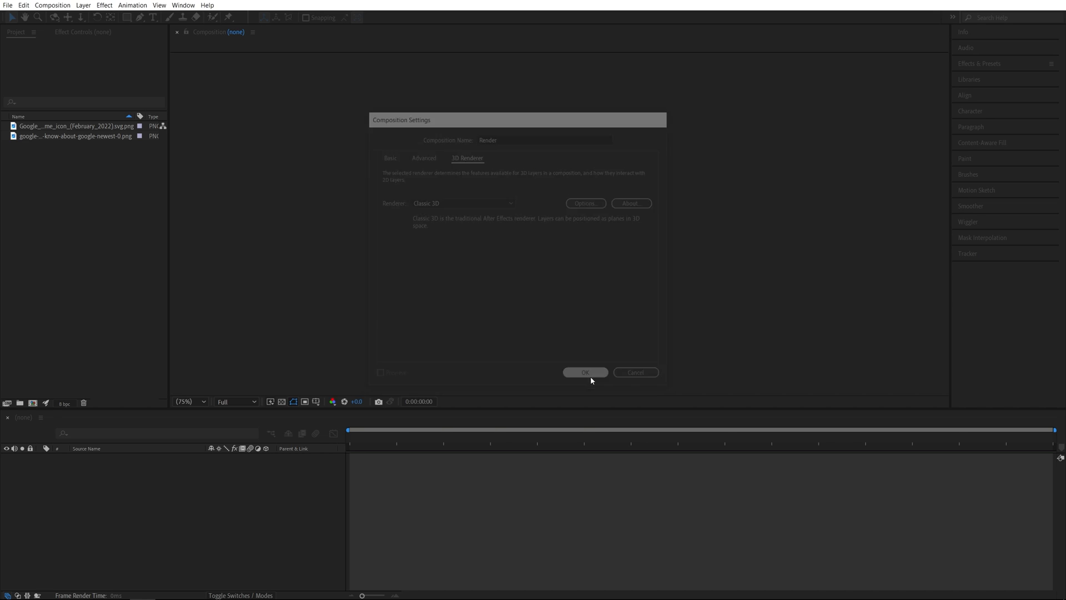
Pre-compose the Chrome PNG layer into a nested comp named 'Logo', moving all attributes
left_click(585, 372)
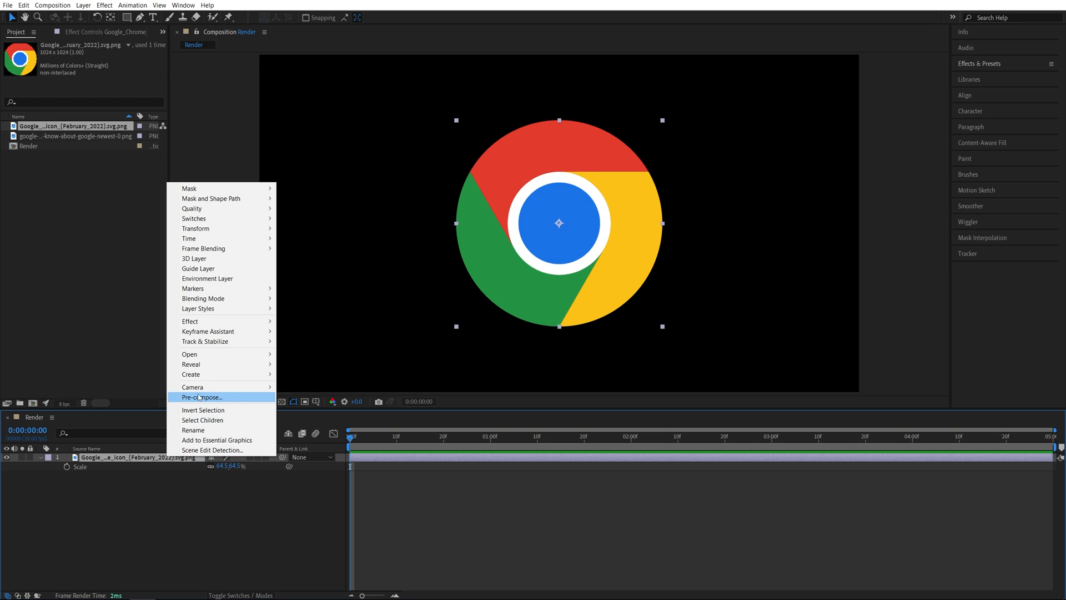
left_click(202, 396)
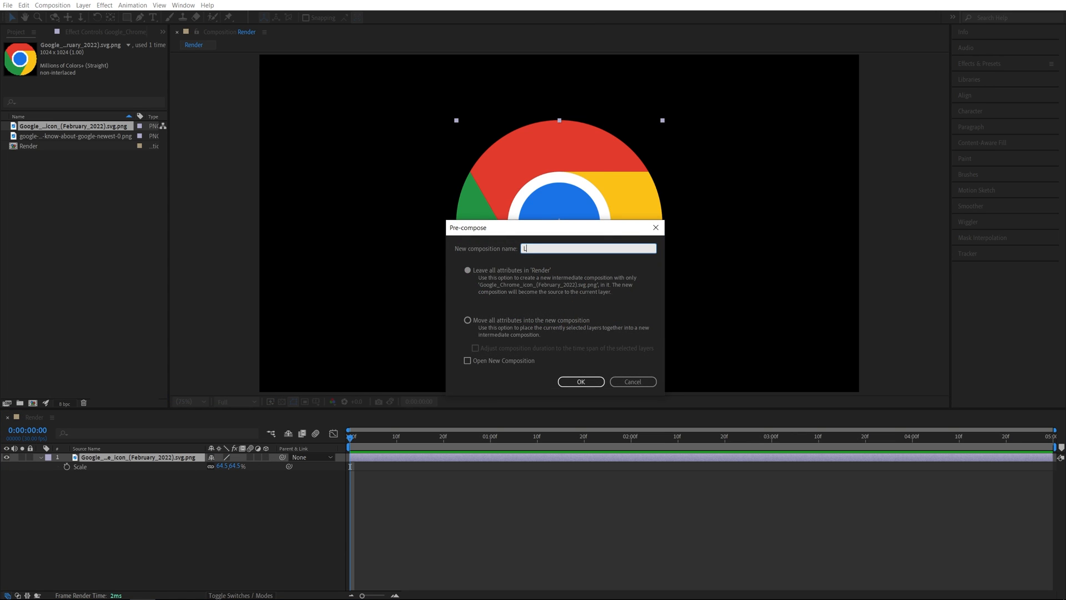
left_click(466, 320)
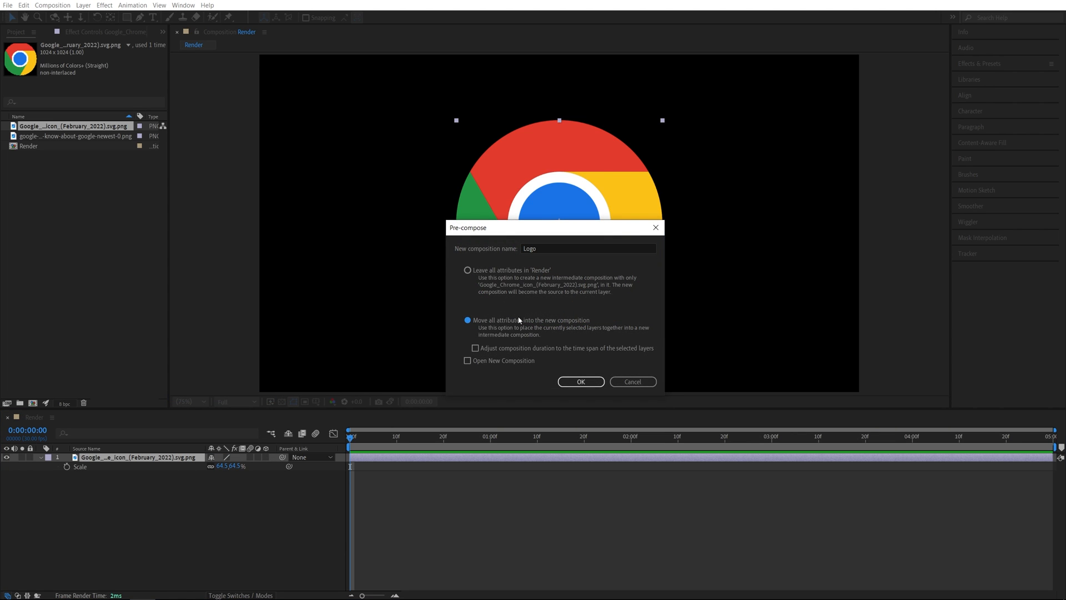
left_click(580, 382)
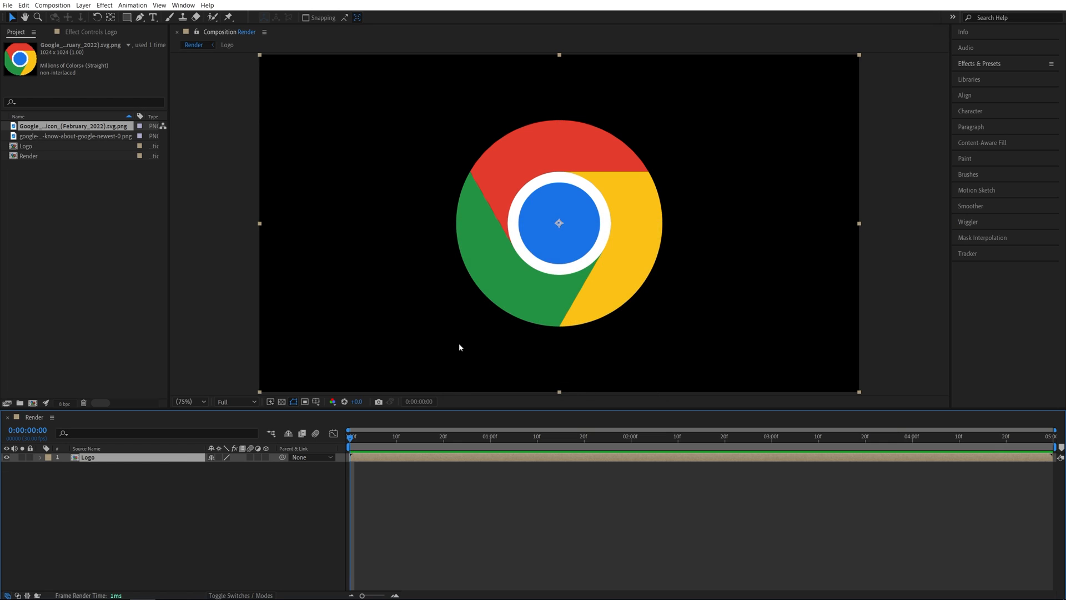
mouse_move(261, 467)
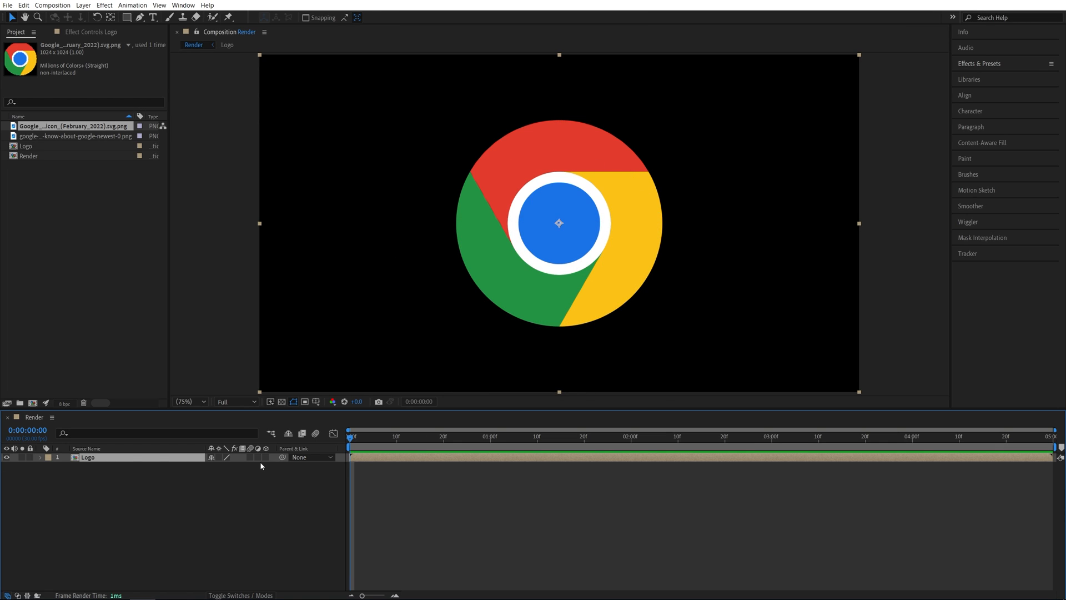
mouse_move(257, 495)
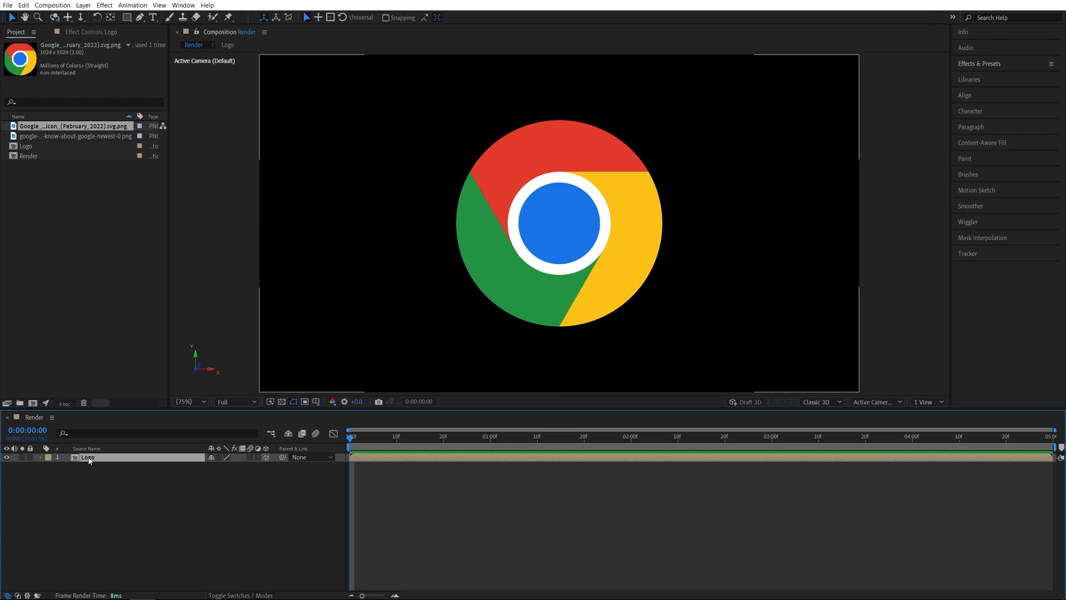
Separate the Logo layer's Position dimensions and set Z Position's expression to 'index'
key("p")
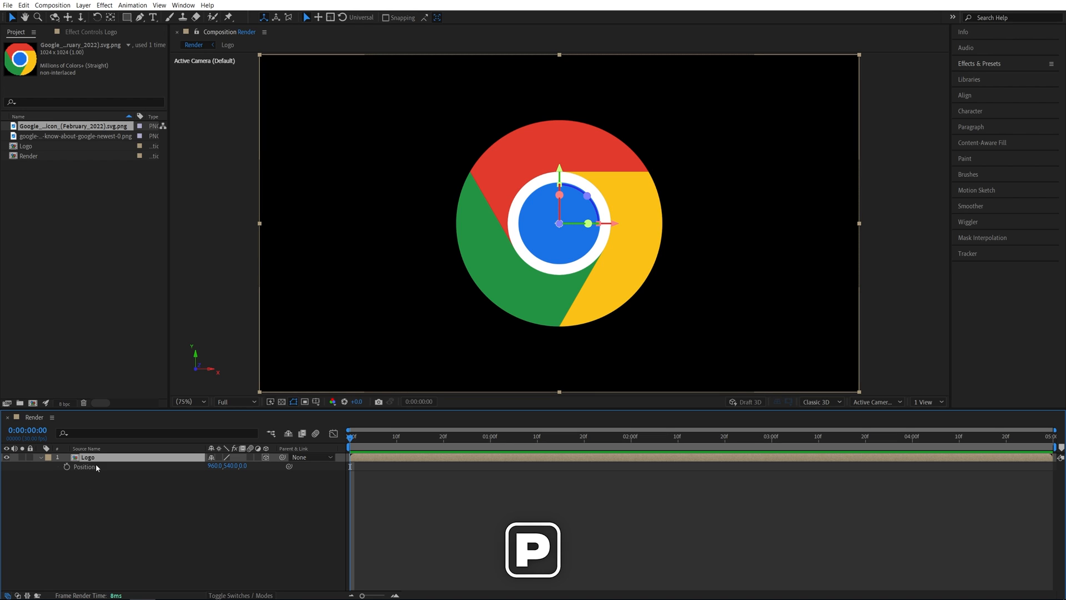
right_click(84, 467)
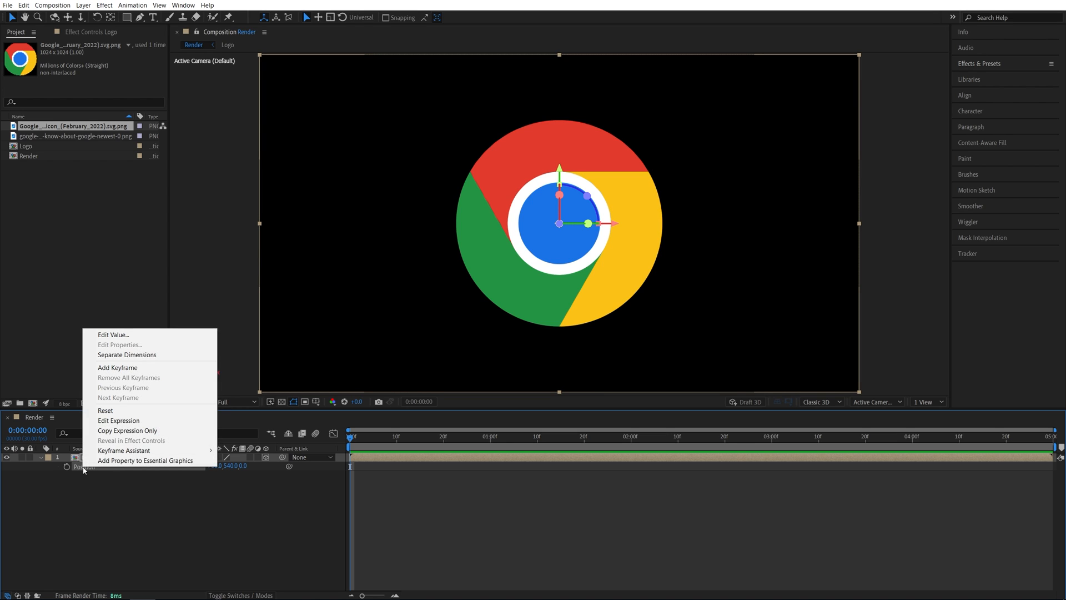
left_click(126, 355)
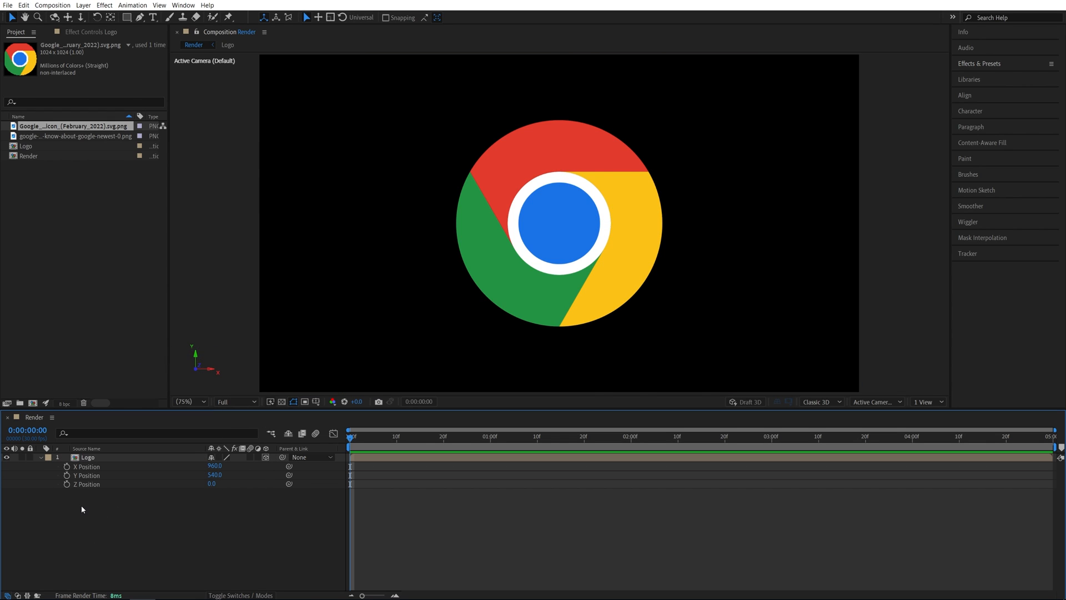
key("alt")
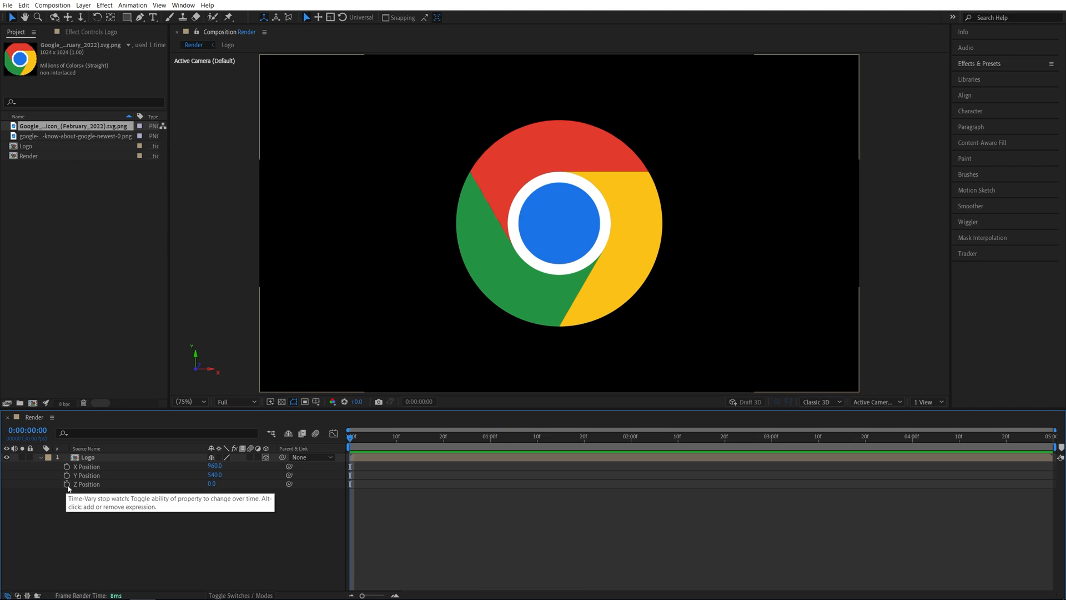
left_click(66, 485)
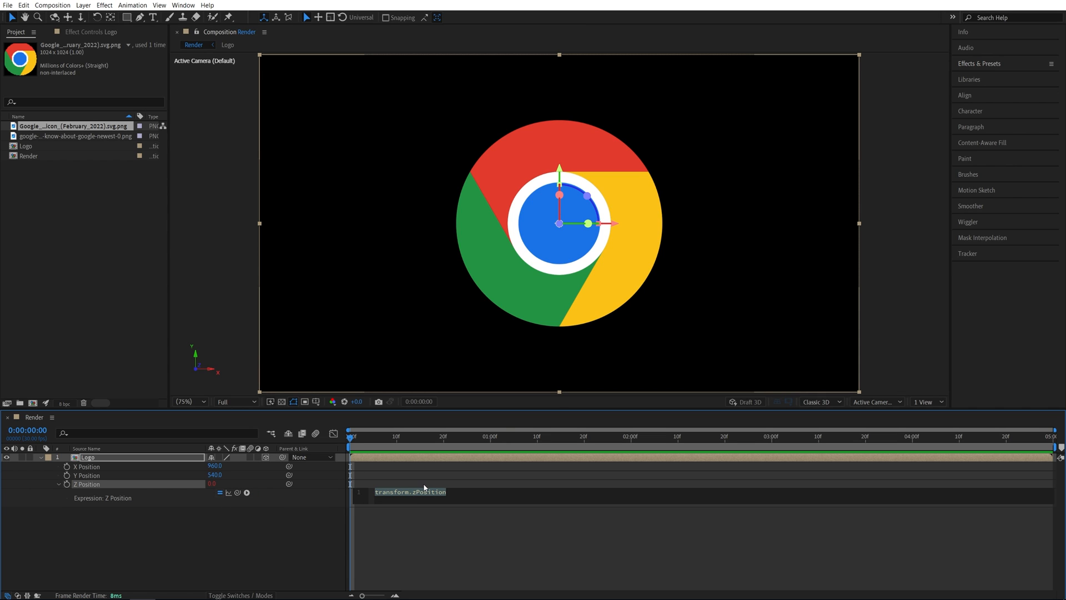
type("index")
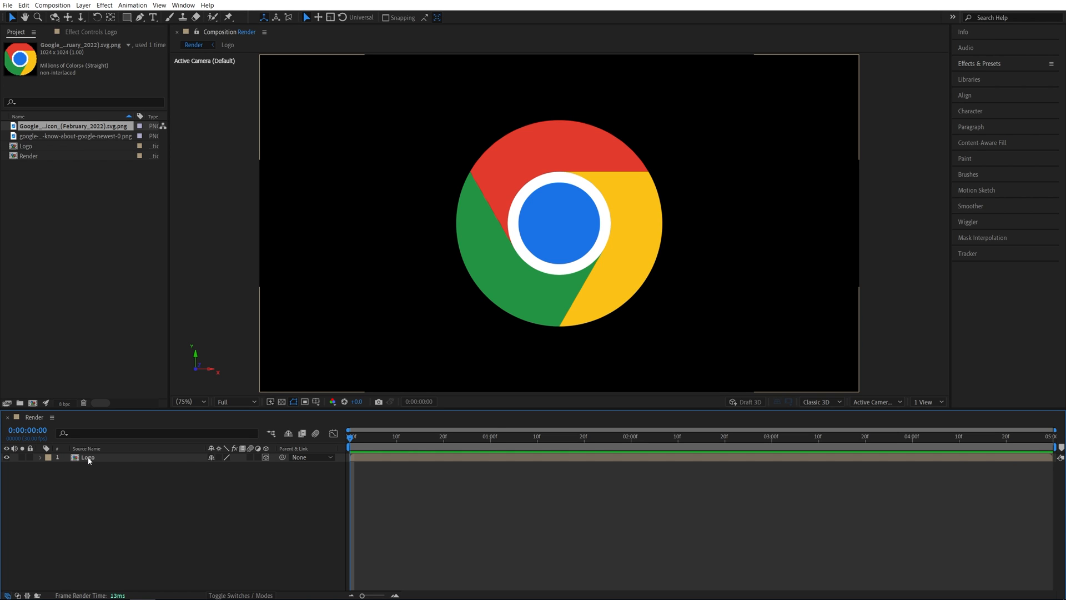
Duplicate the Logo layer repeatedly with Ctrl+D to build 40 stacked copies
left_click(85, 458)
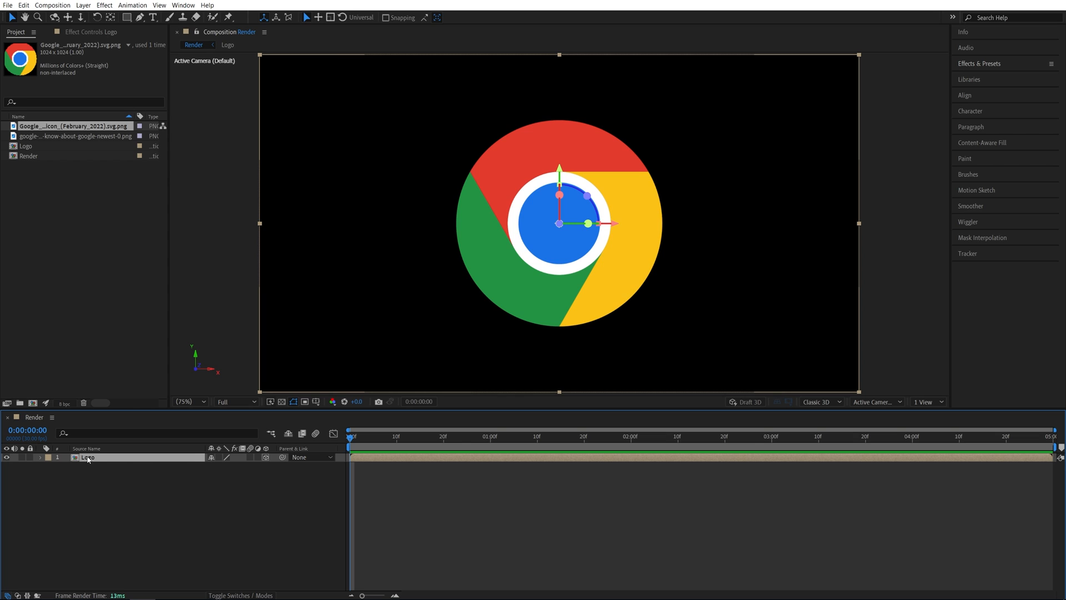
key("ctrl+d")
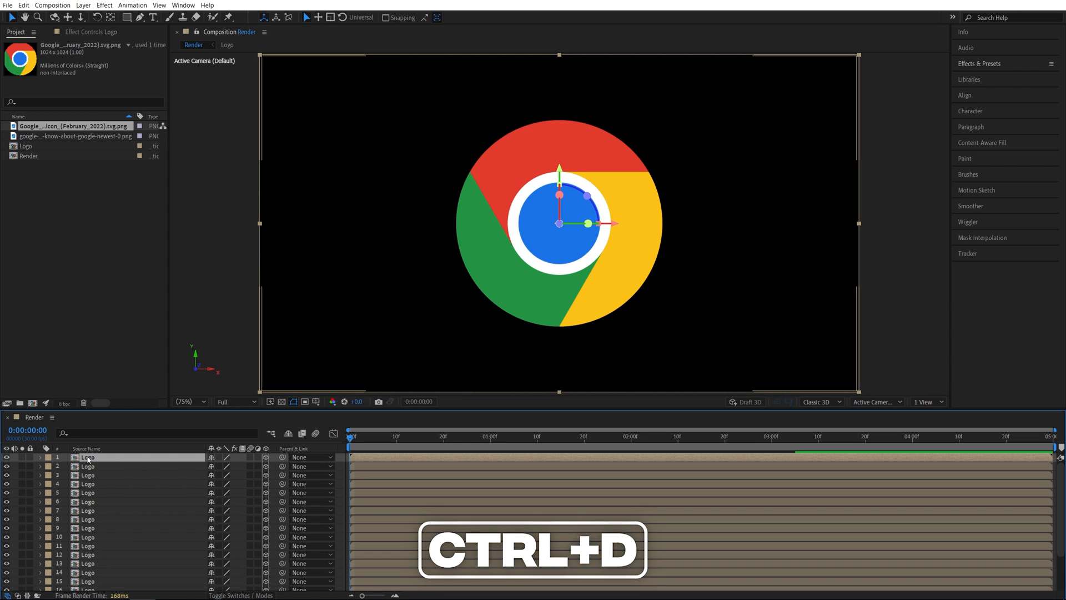
key("ctrl+d")
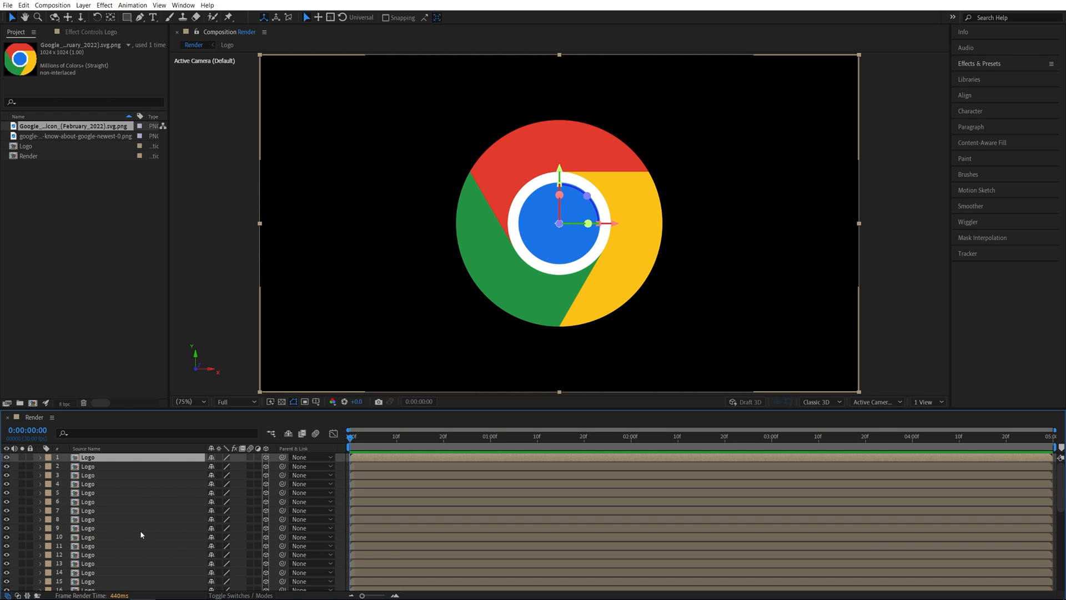
mouse_move(121, 507)
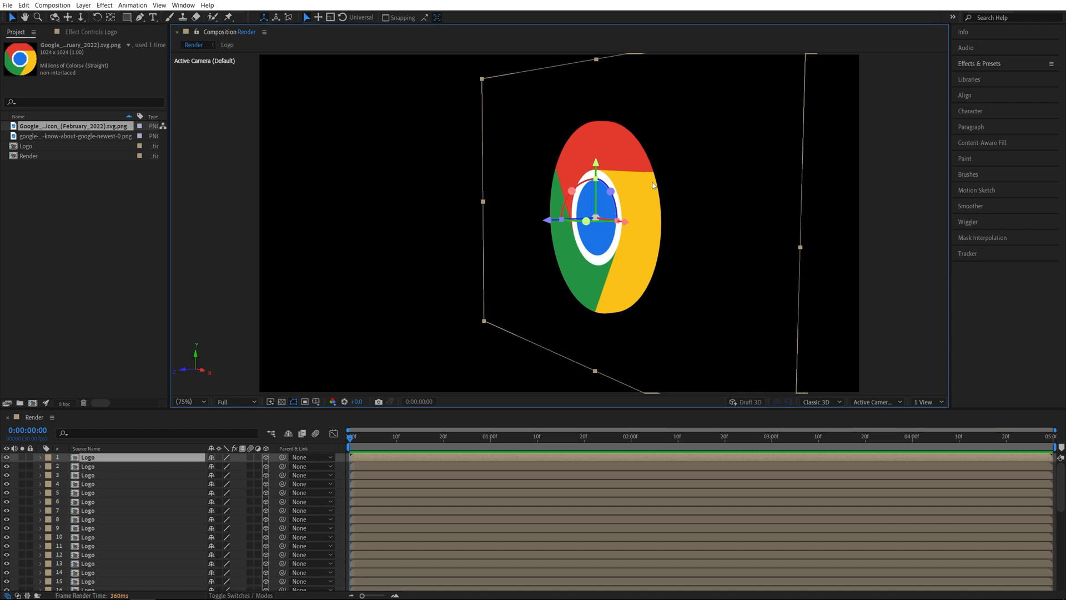
mouse_move(648, 187)
type("curves")
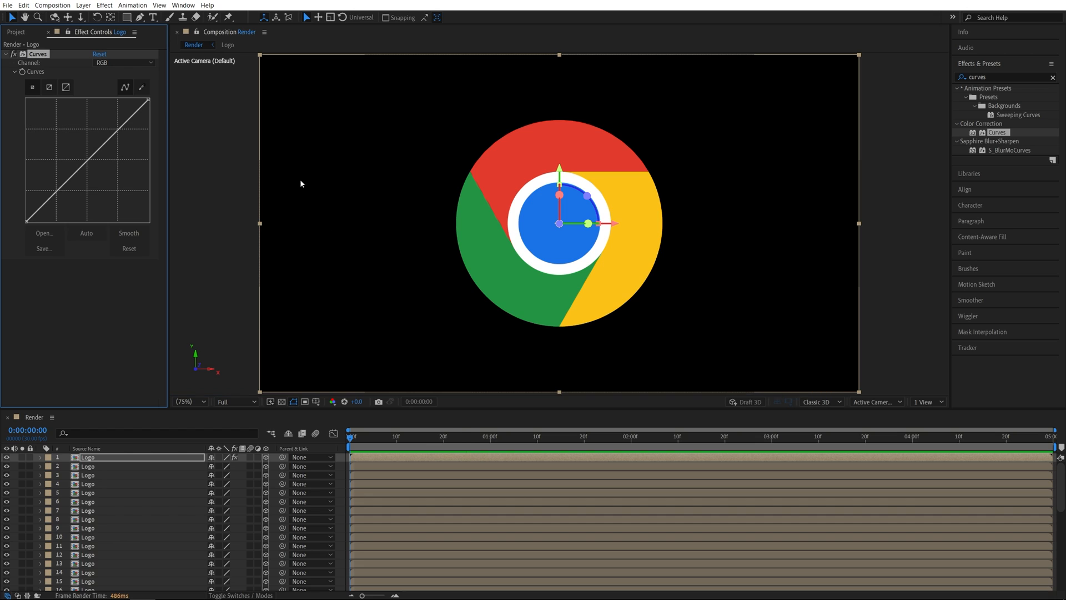
mouse_move(167, 96)
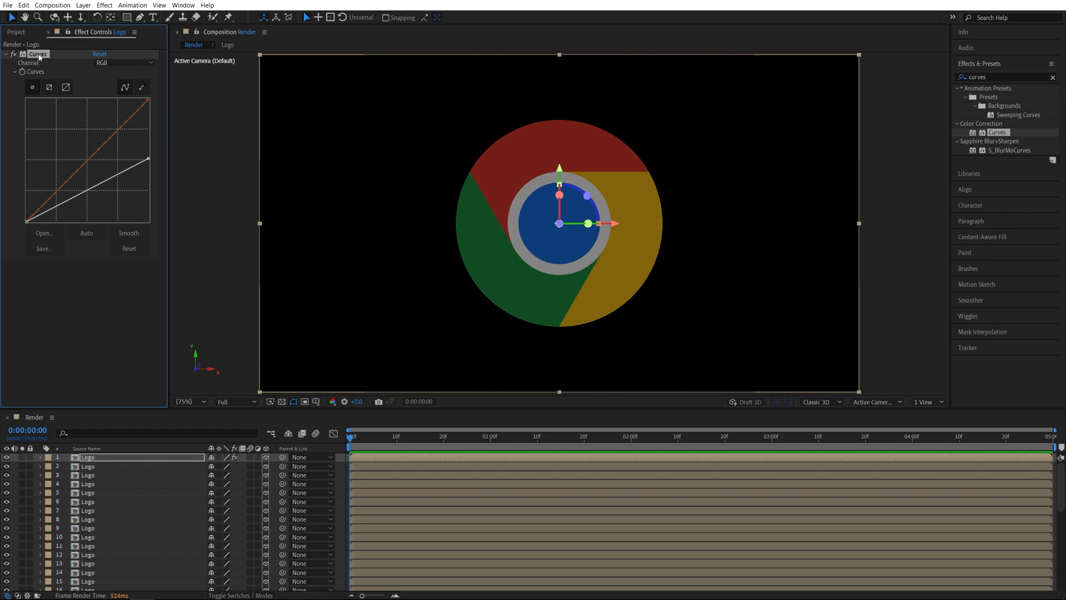
Cut the darkening Curves effect from the front layer and paste it onto layers 2–40
key("ctrl+x")
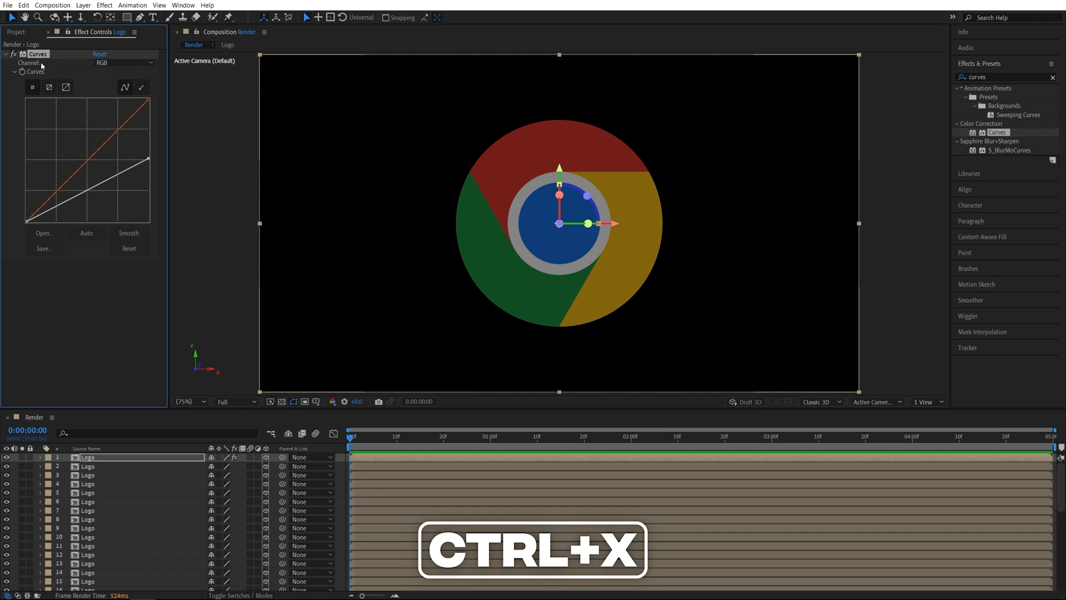
key("ctrl+x")
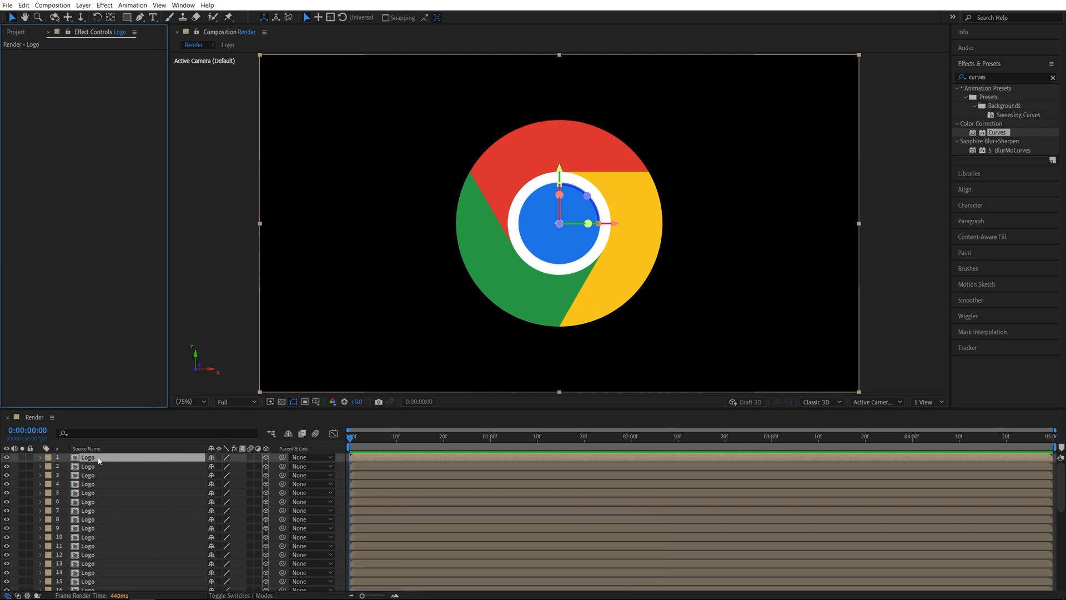
scroll("down", 3)
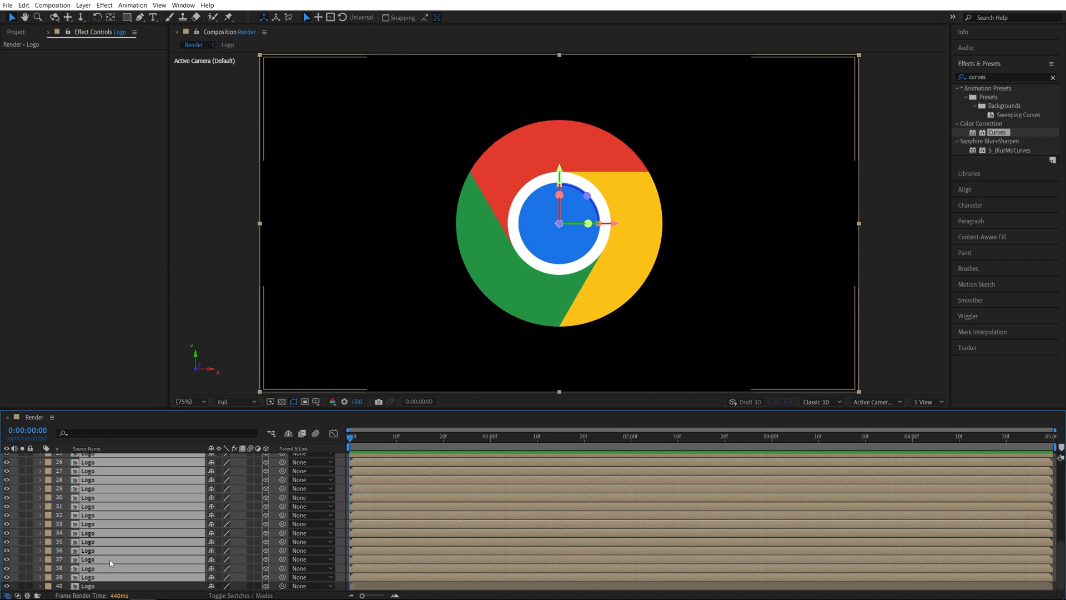
key("ctrl+v")
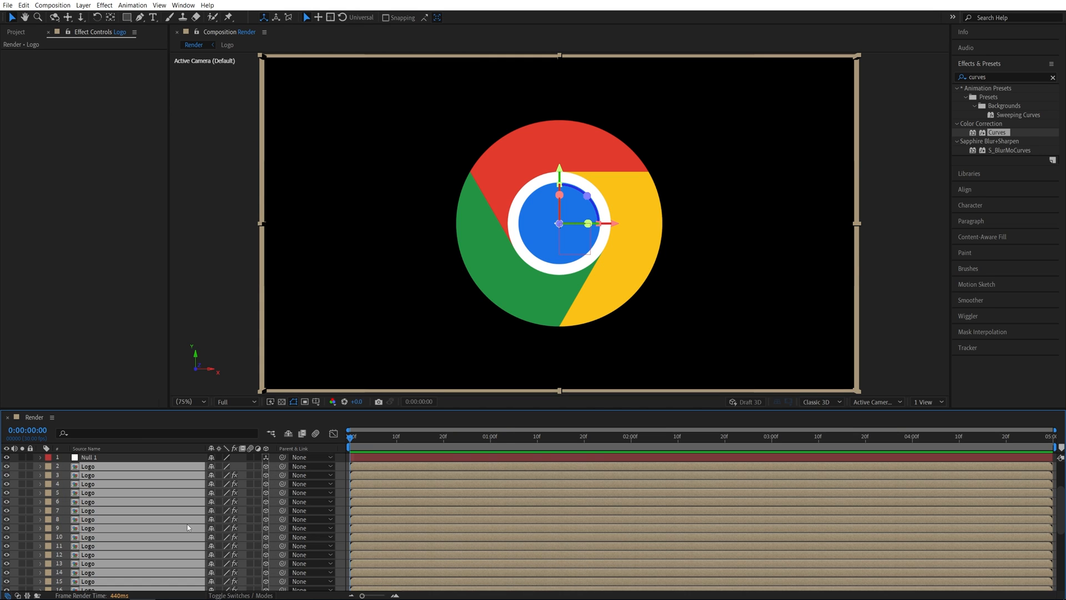
mouse_move(270, 471)
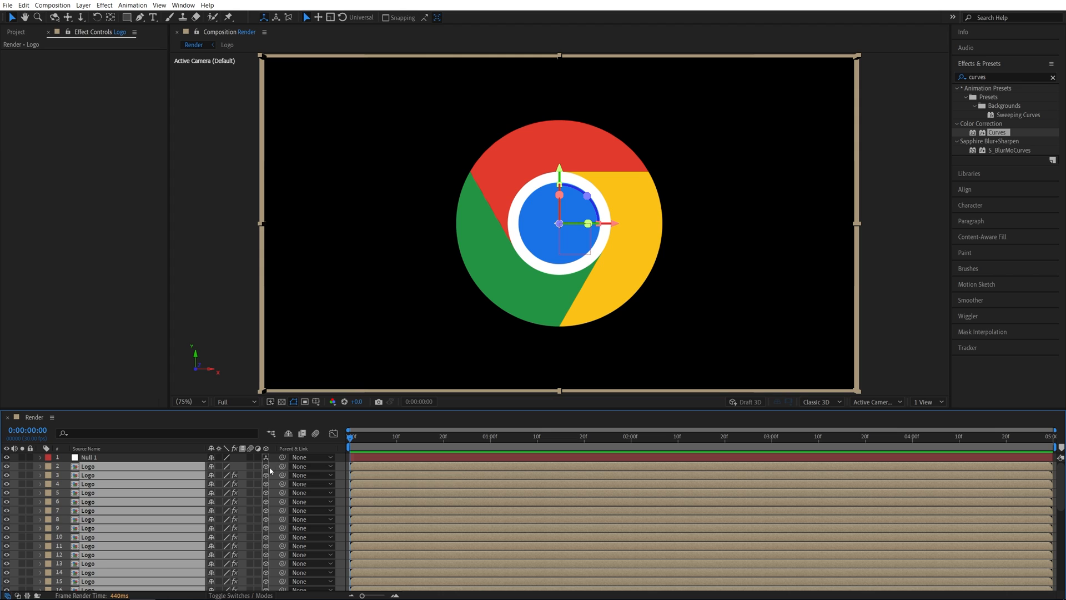
Parent all Logo layers to '1. Null 1' and select Null 1 for animating
left_click(310, 465)
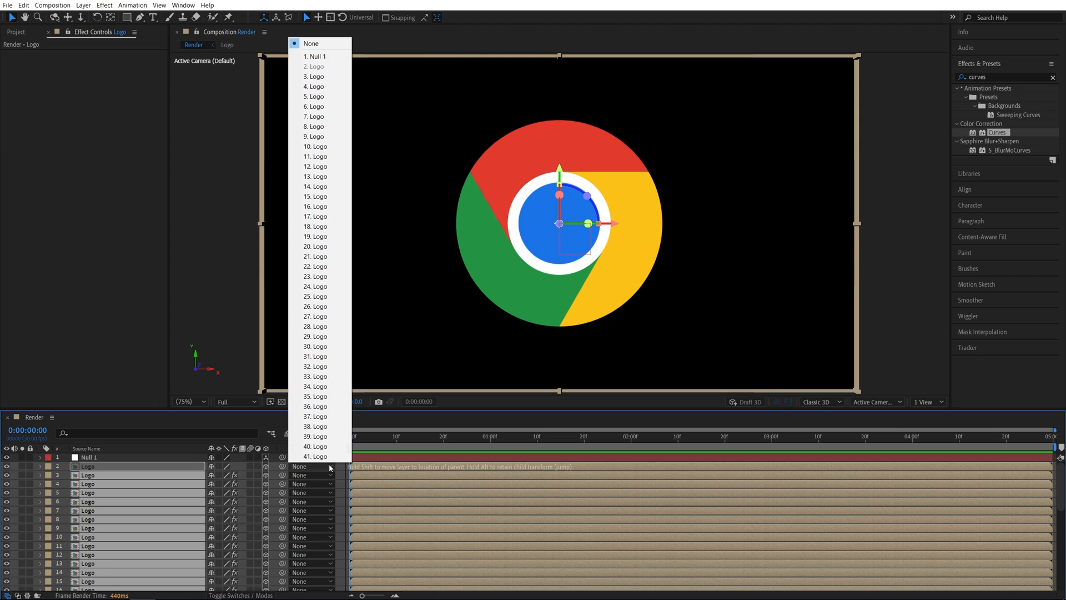
left_click(313, 56)
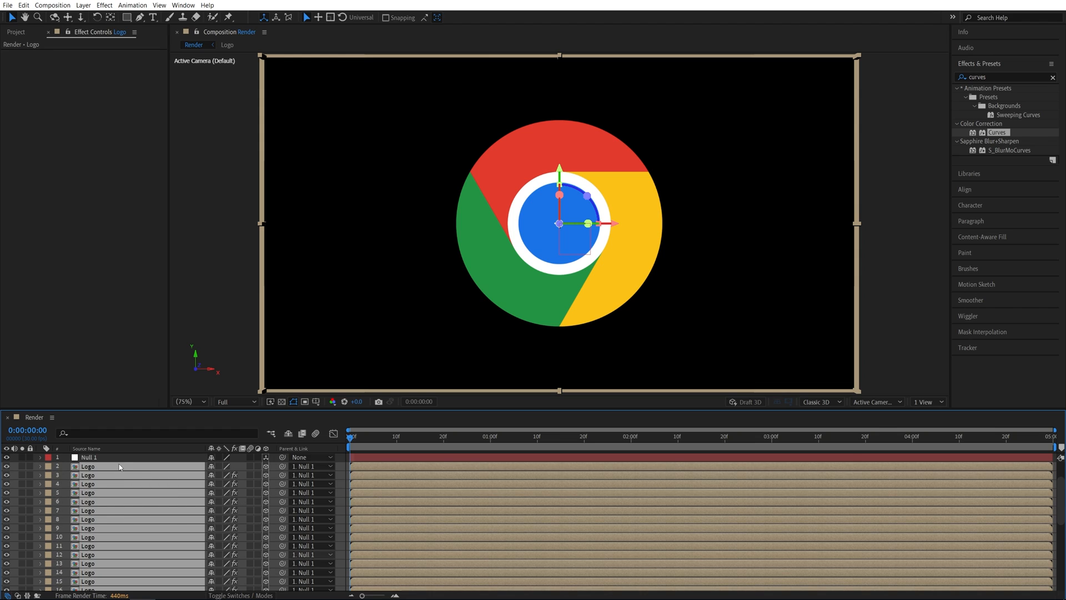
left_click(91, 458)
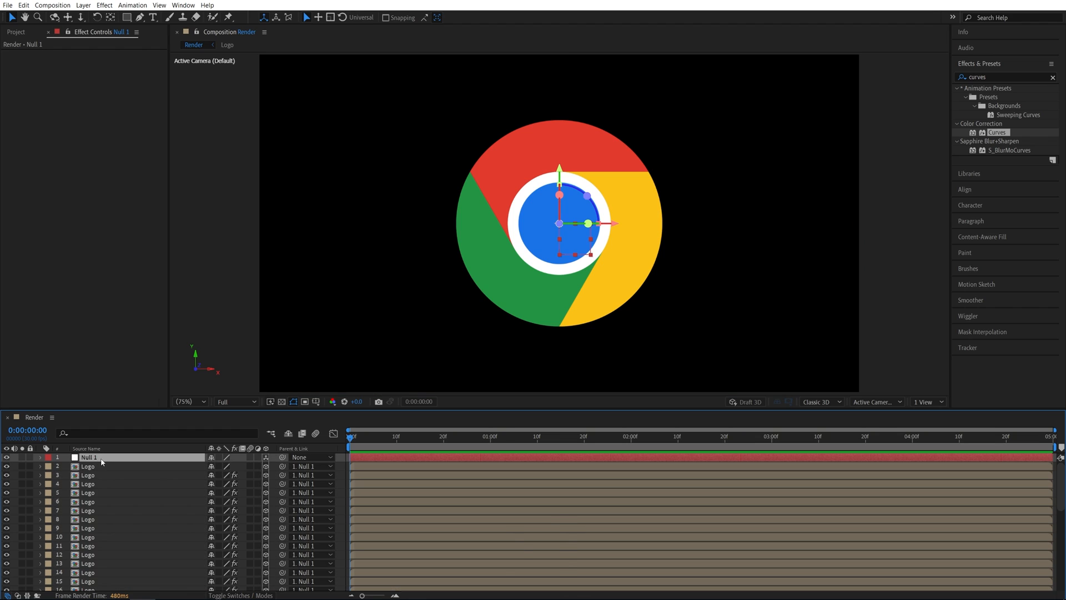
left_click(40, 457)
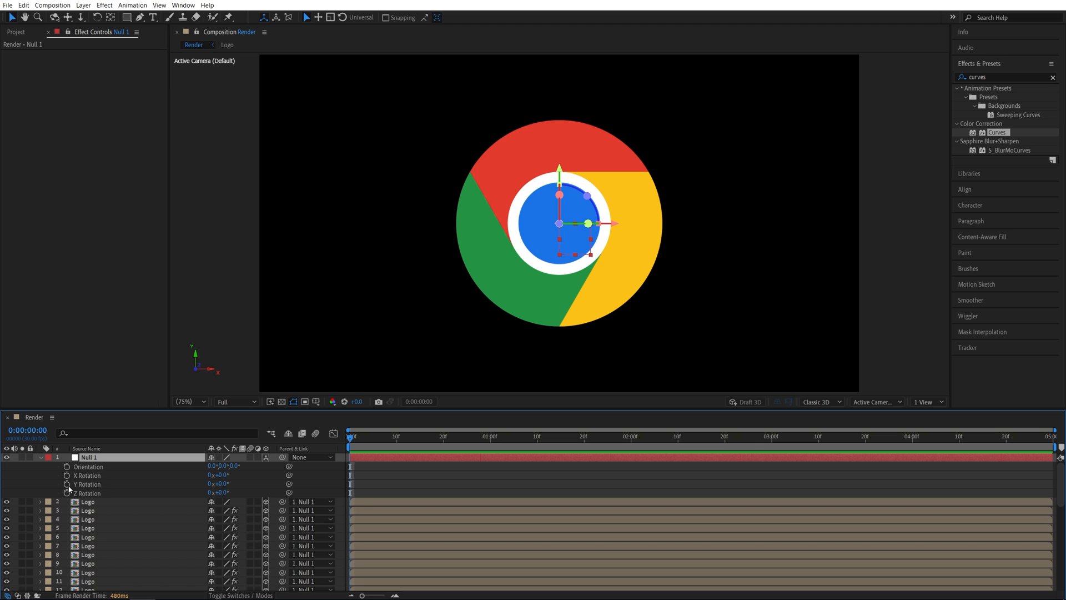
Keyframe Null 1's Y Rotation from 0 to 359° over the comp and preview the spin
left_click(66, 484)
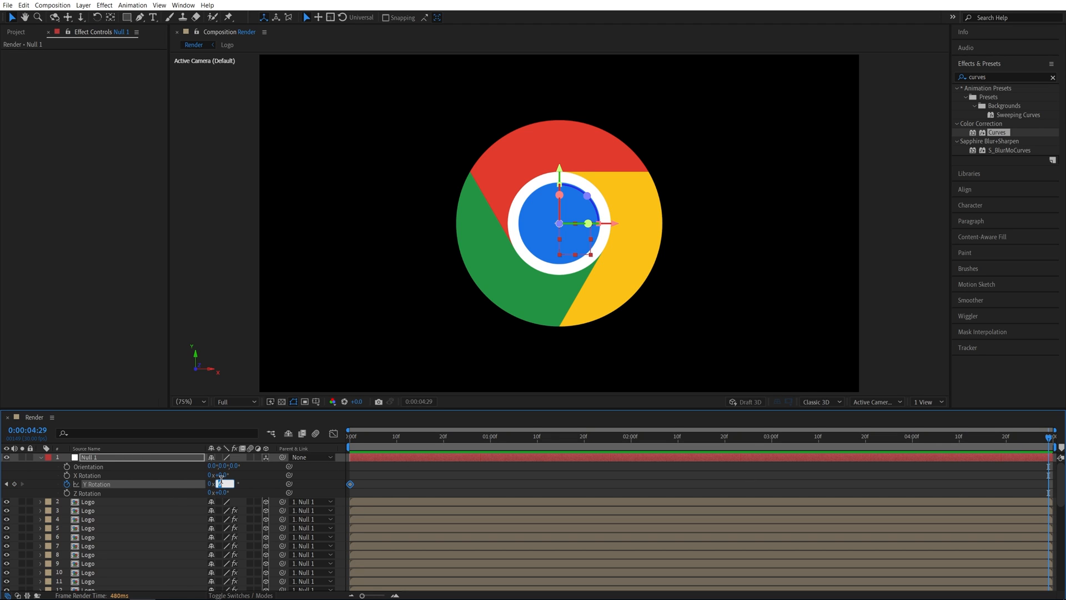
type("359")
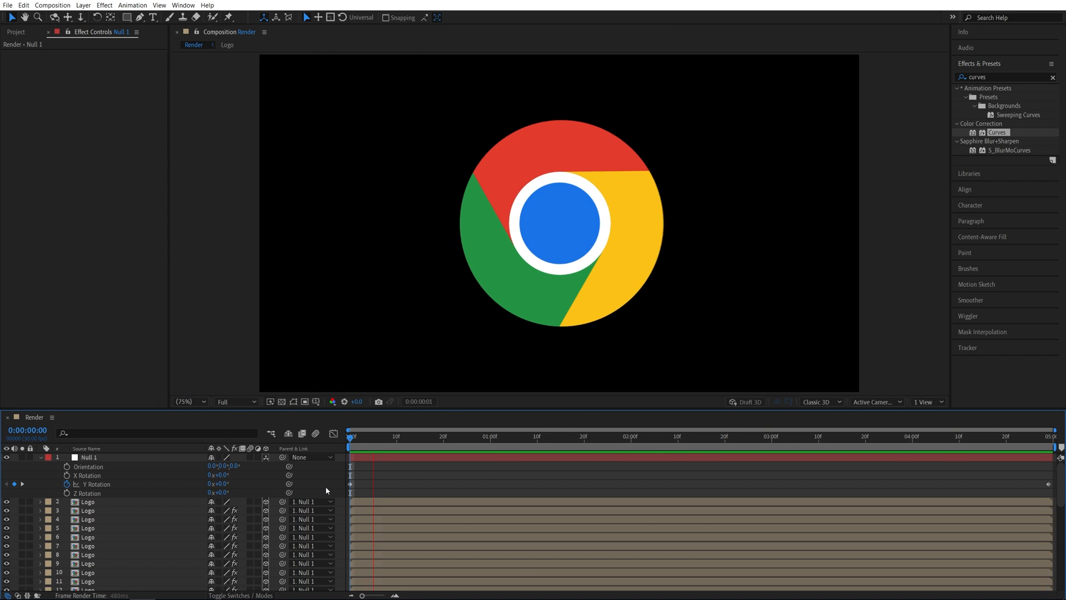
left_click(656, 452)
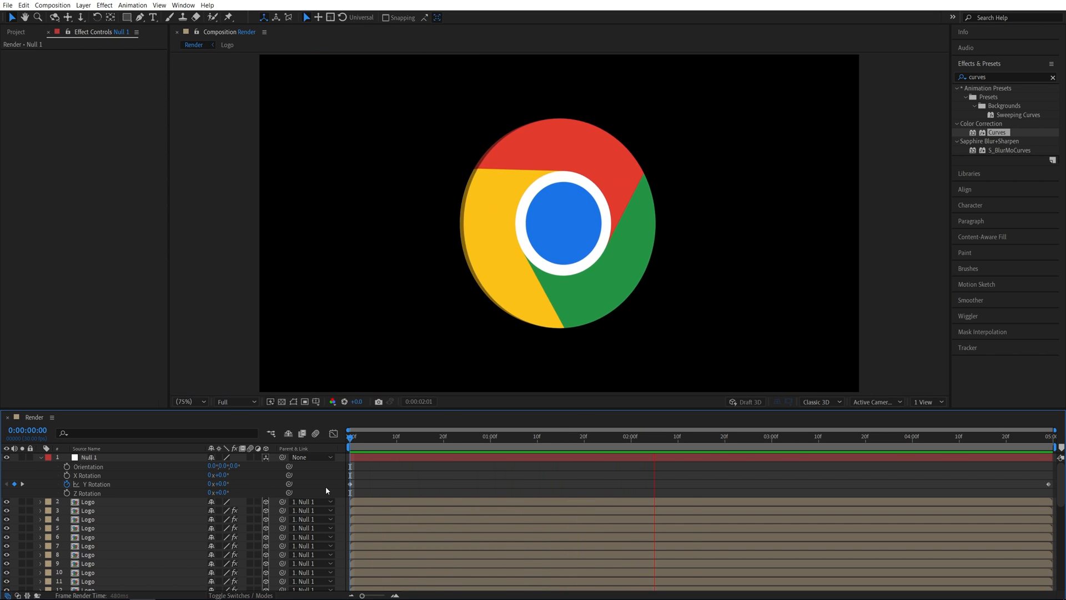
left_click(935, 446)
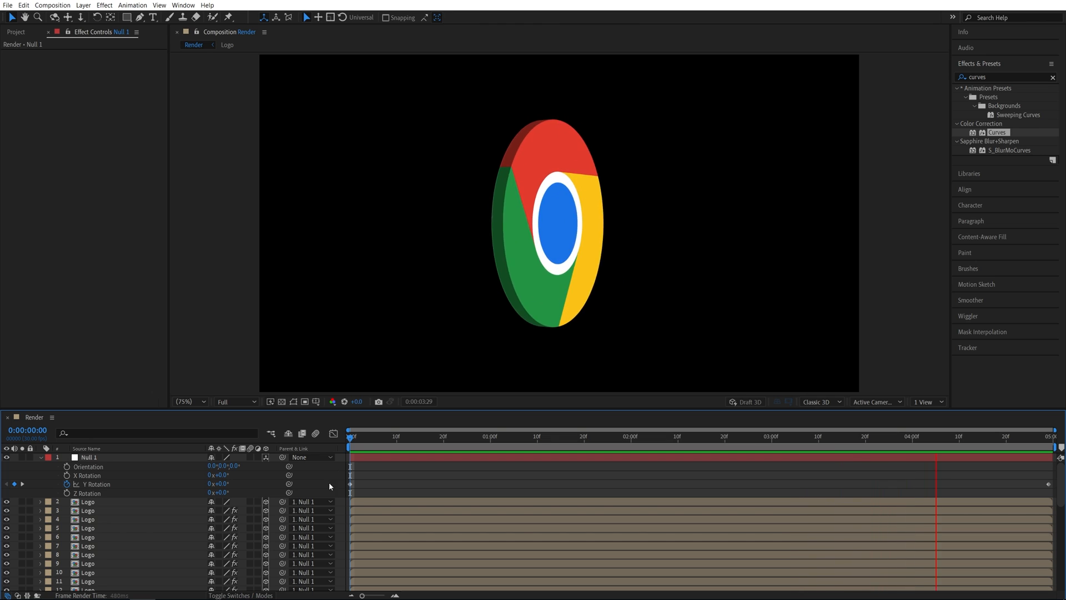
left_click(359, 436)
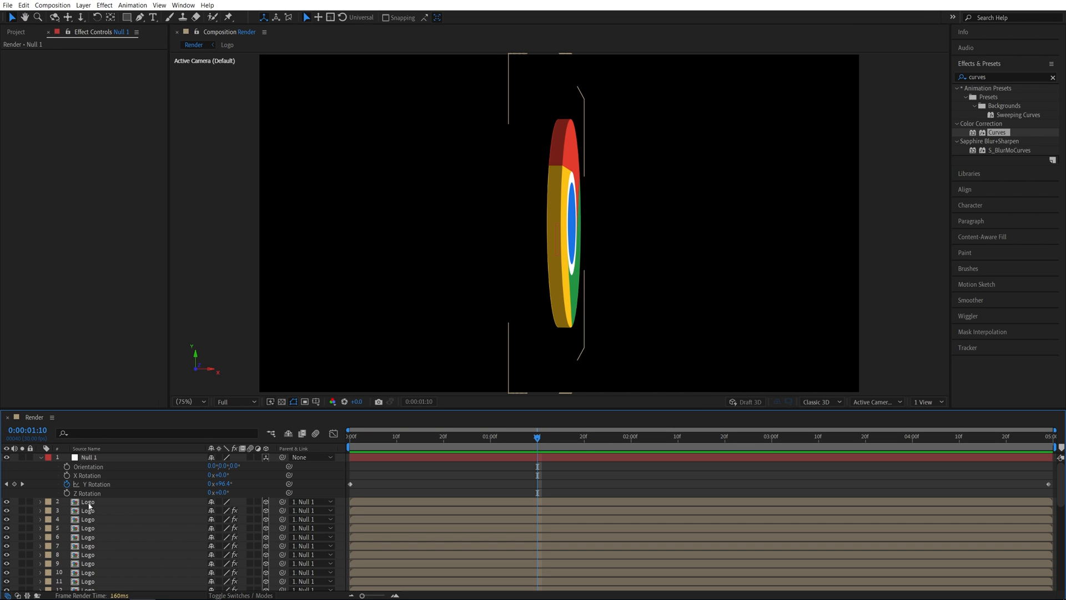
Replace the Chrome image in the Logo precomp with the Google G PNG and preview
left_click(228, 44)
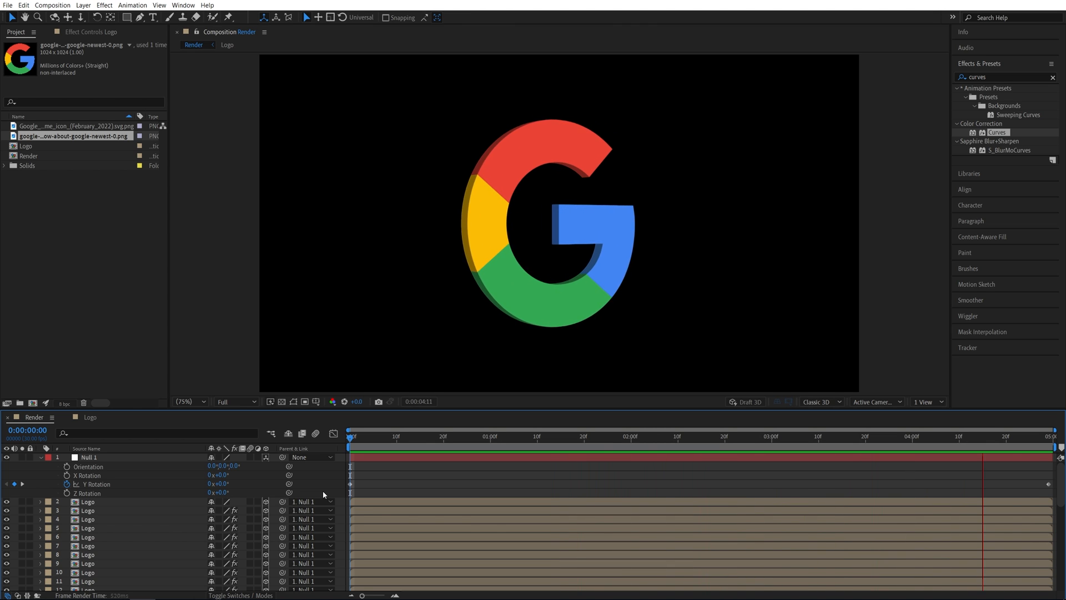
left_click(553, 437)
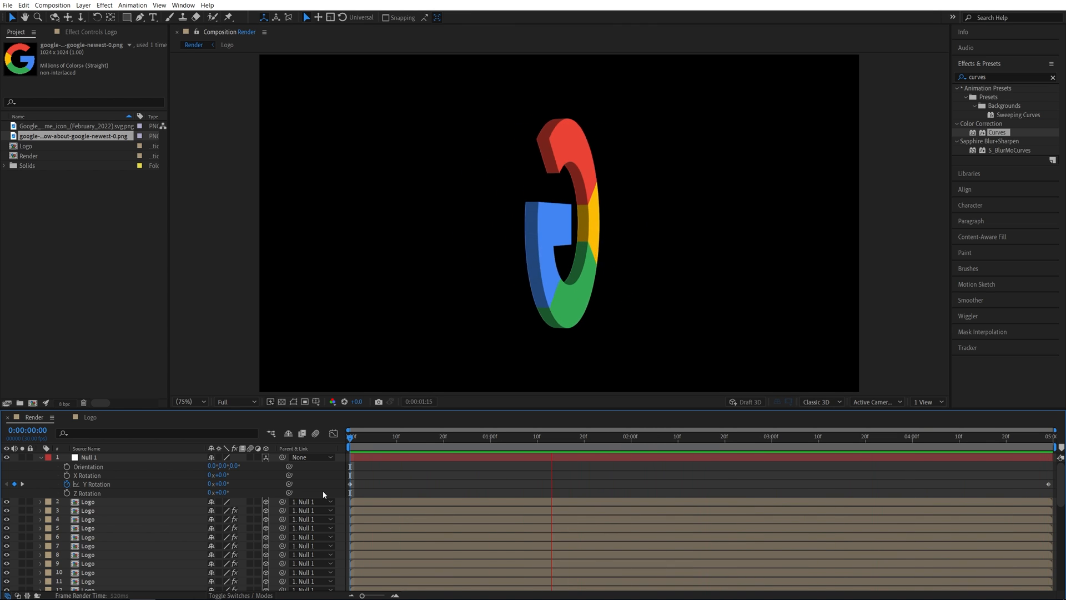
left_click(844, 437)
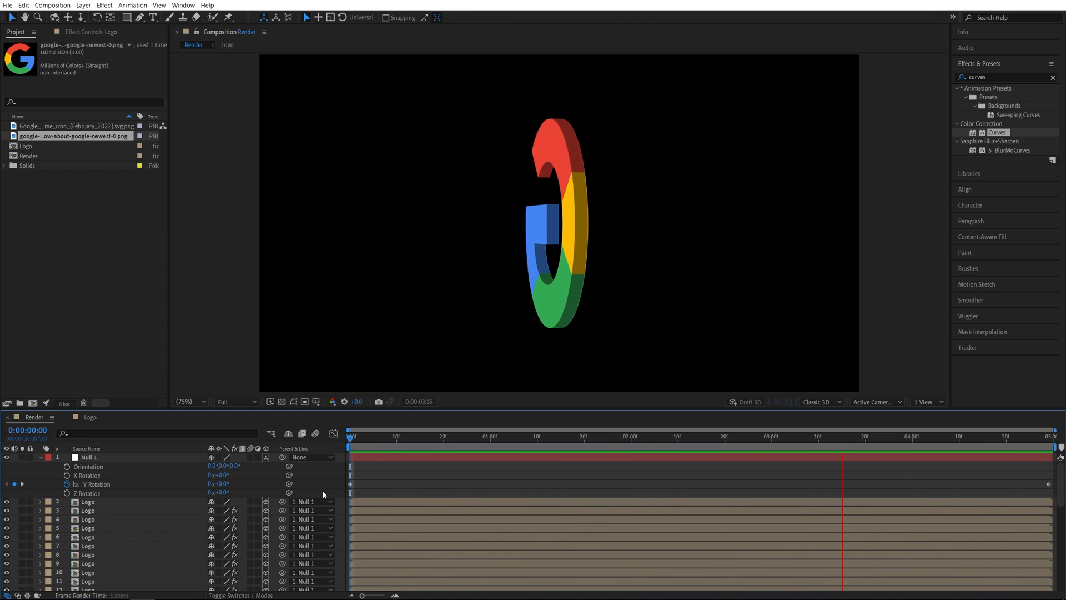